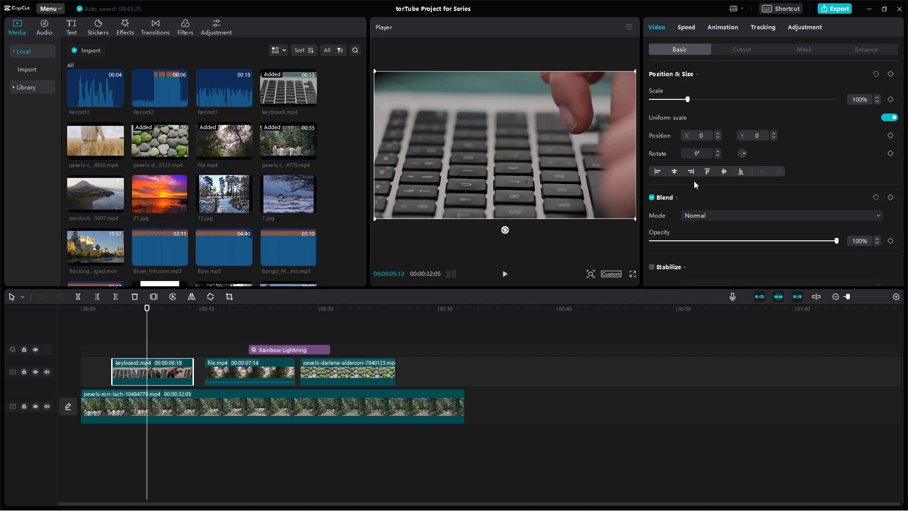
- Place the green hearts clip on a new track above keyboard.mp4 near 4 seconds
scroll(down, 3)
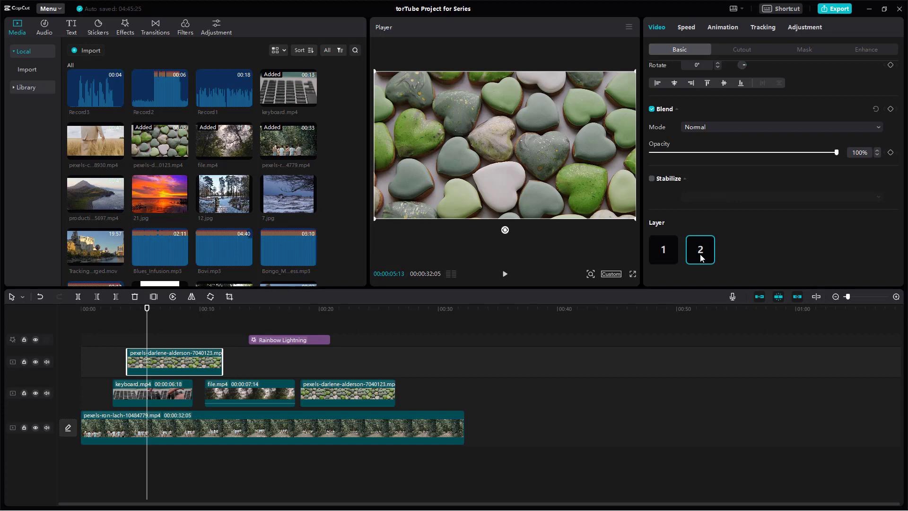
- Shrink the keyboard and hearts clips, putting keyboard on Layer 2 and hearts on Layer 1
click(663, 250)
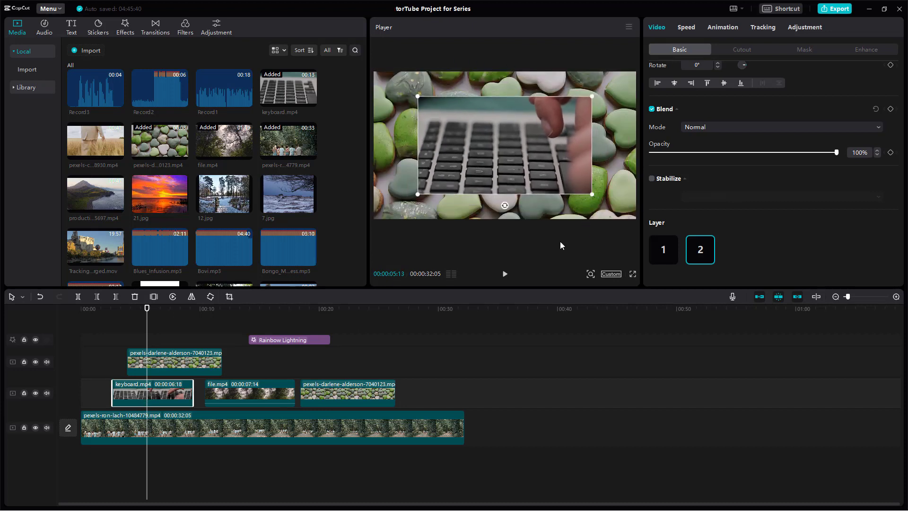
click(663, 250)
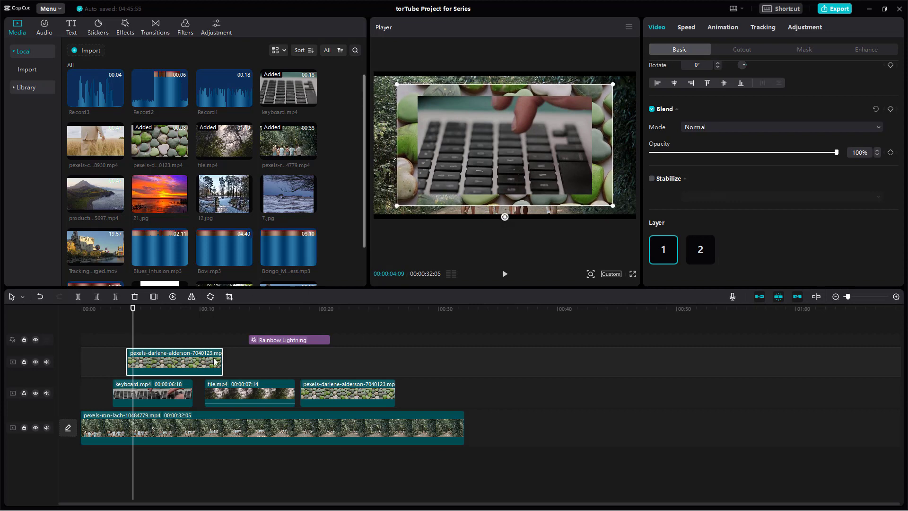
mouse_move(160, 362)
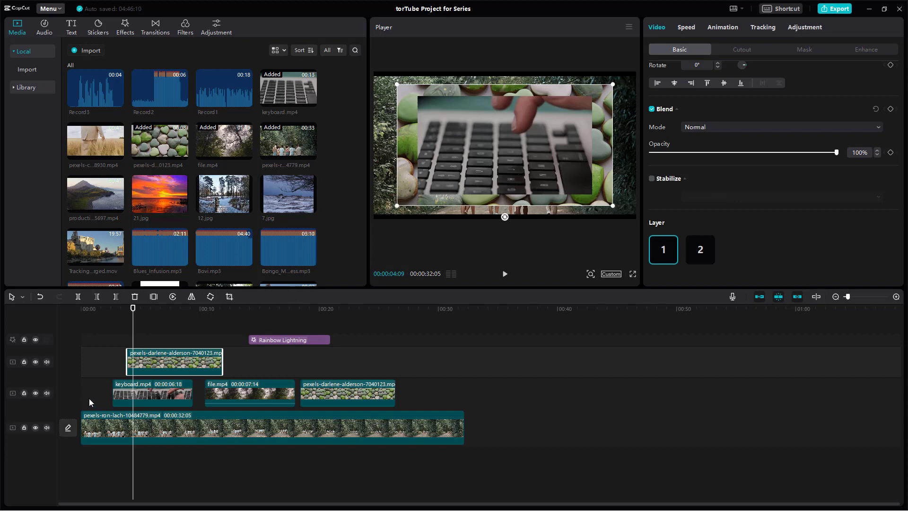
mouse_move(100, 388)
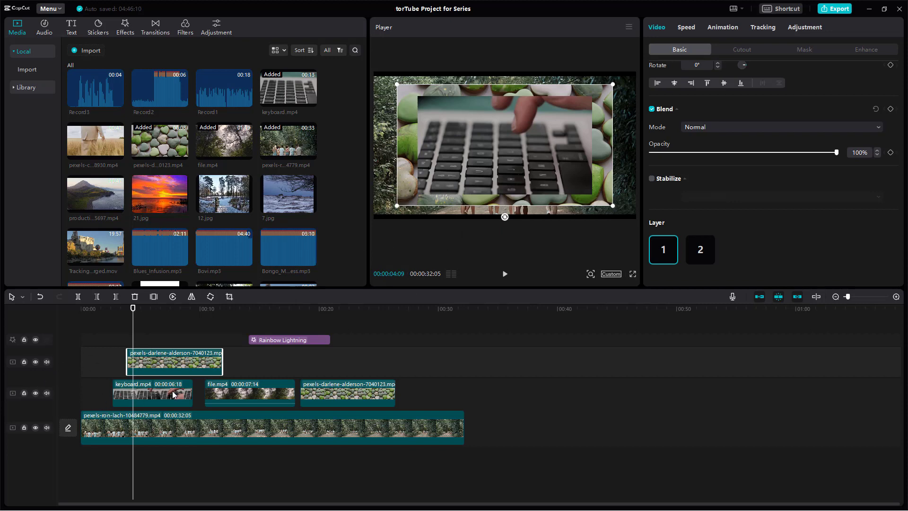
mouse_move(625, 420)
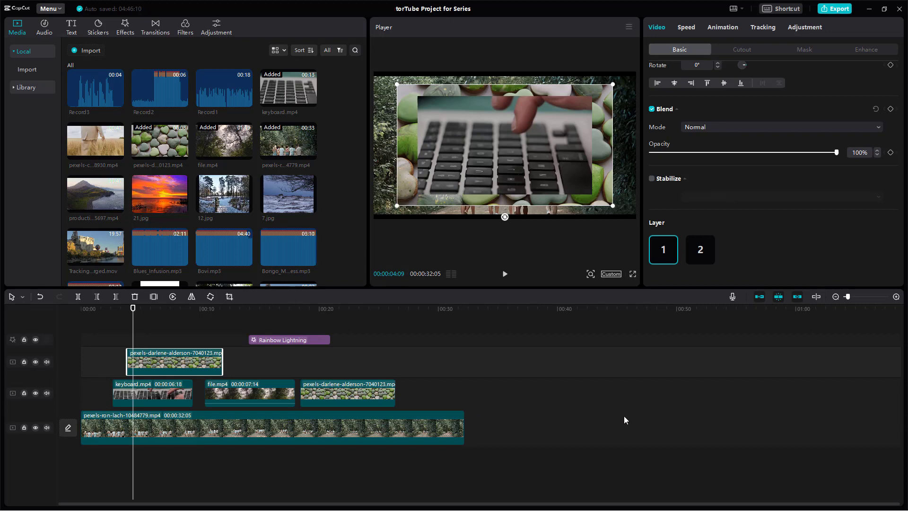
- Switch on Free layer in Project settings and save the change
click(608, 375)
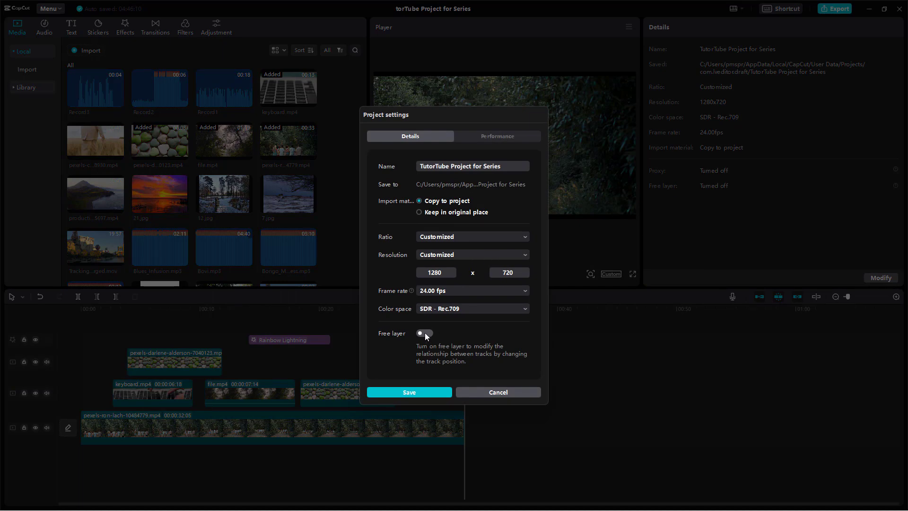
click(424, 333)
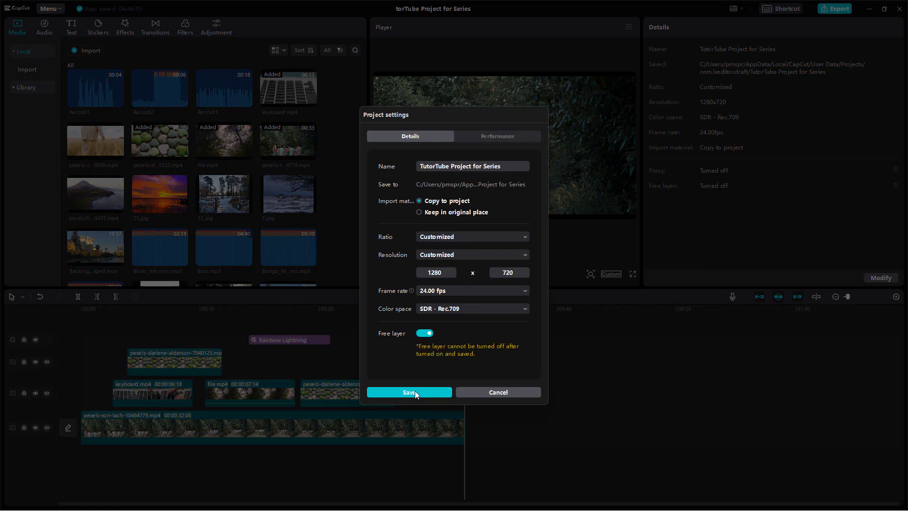
click(408, 392)
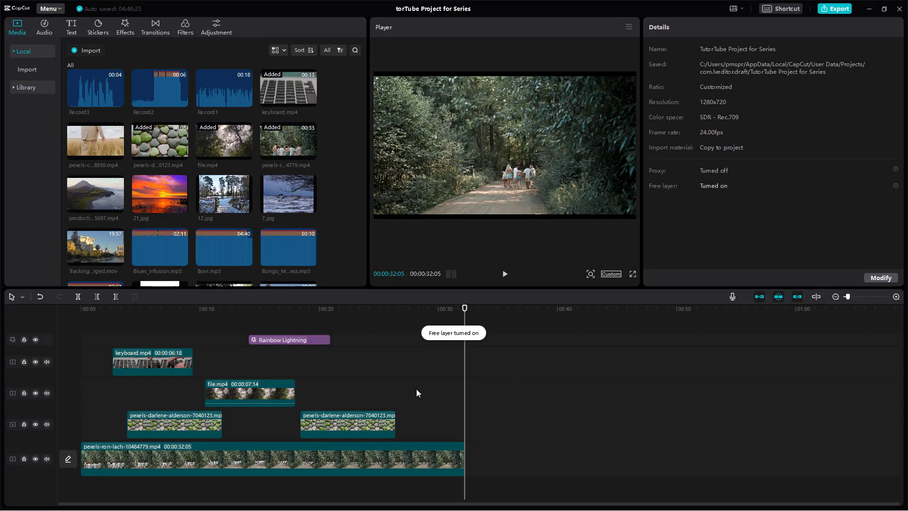
- Select keyboard.mp4 on the top track at 00:06 and confirm no Layer selector remains
click(154, 308)
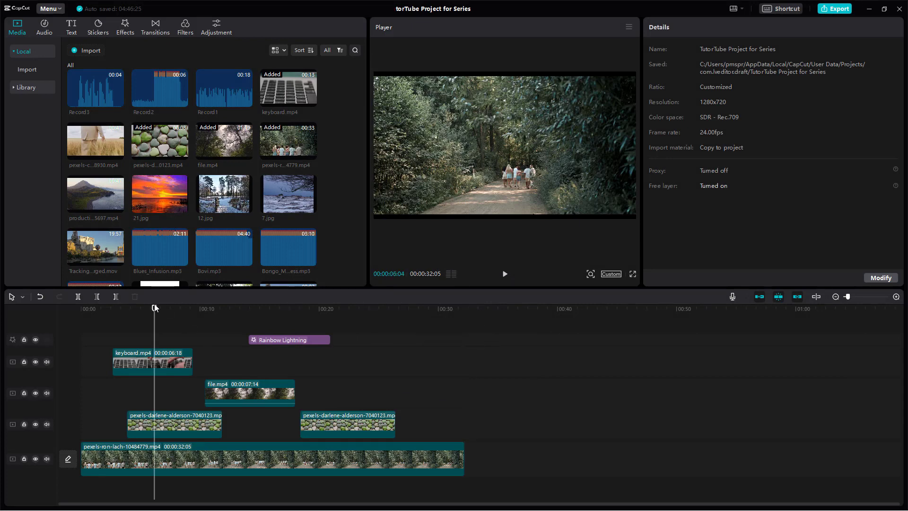
click(152, 361)
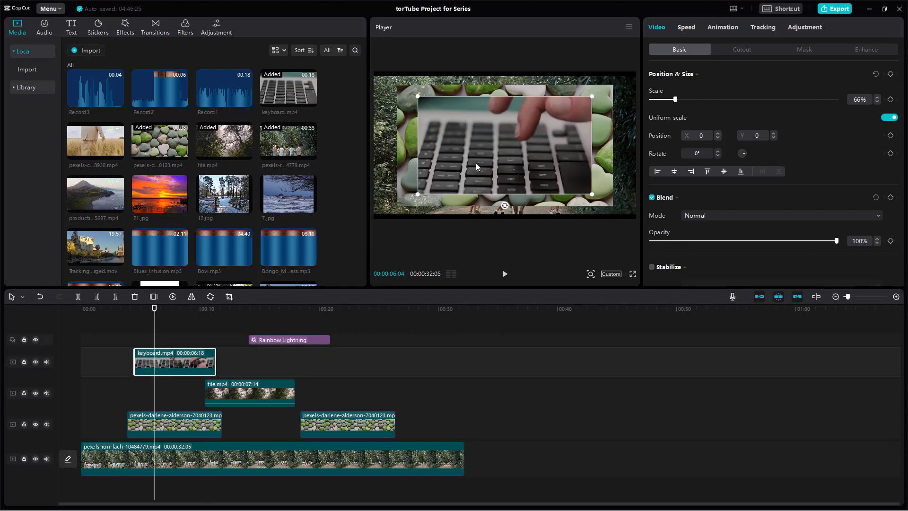
scroll(down, 3)
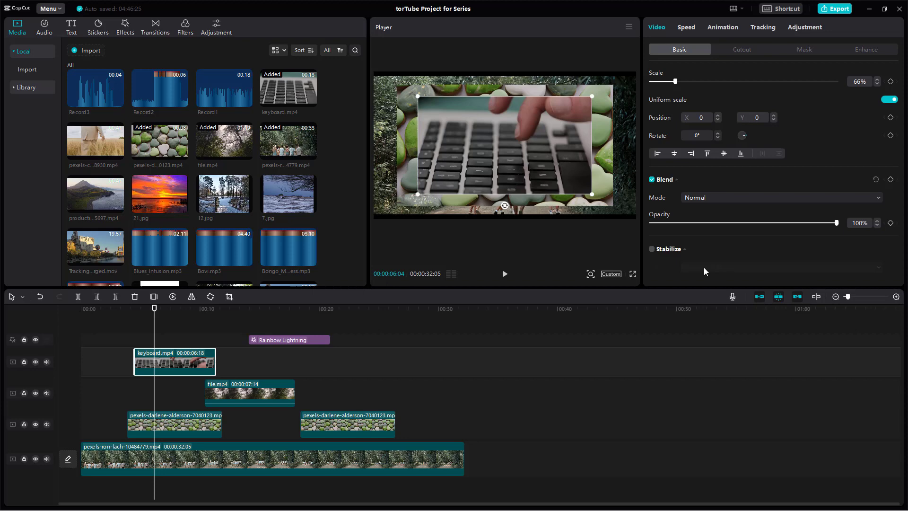
mouse_move(665, 270)
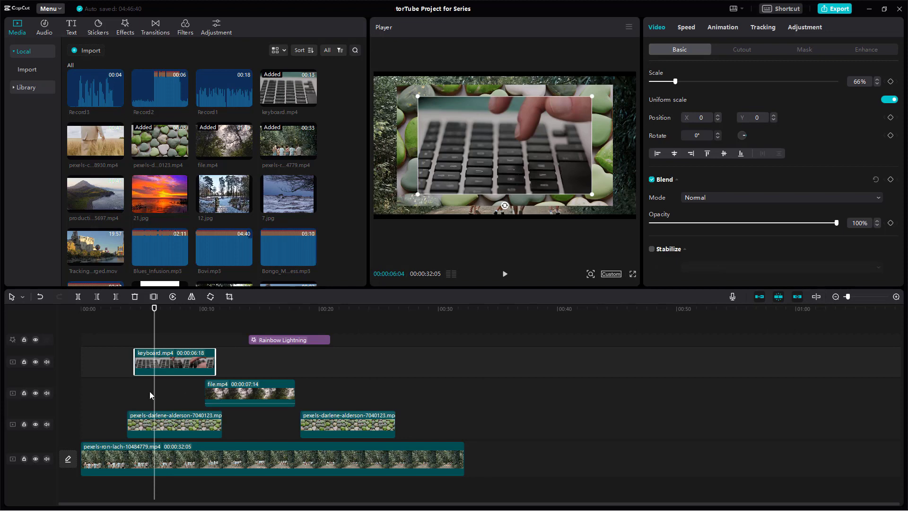
mouse_move(167, 318)
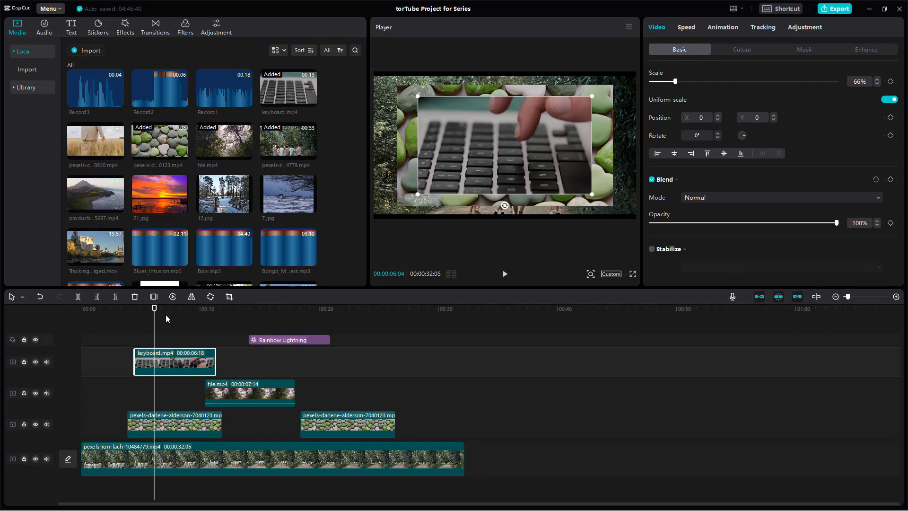